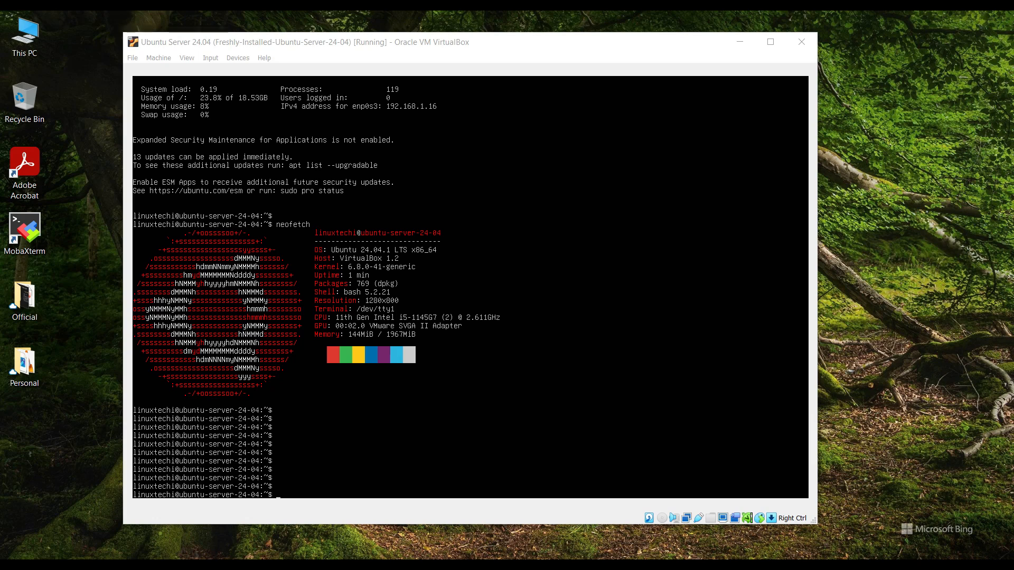
Show interface addresses with ip add show, revealing enp0s3 at 192.168.1.16/24
{"action": "type", "text": "ip add show"}
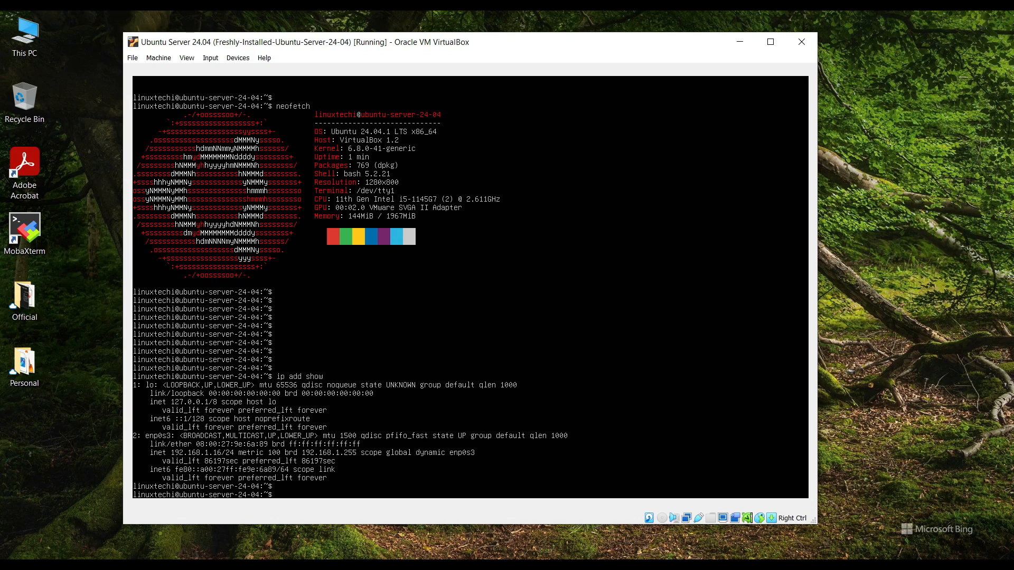
Show the routing table with ip route show, revealing default gateway 192.168.1.1 on enp0s3
{"action": "type", "text": "ip rout"}
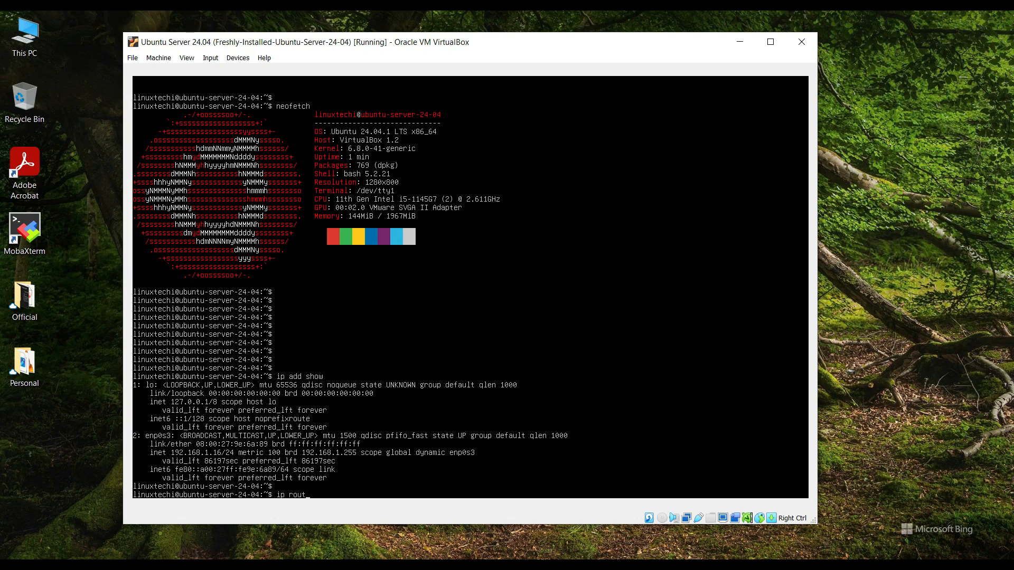
{"action": "key", "text": "Return"}
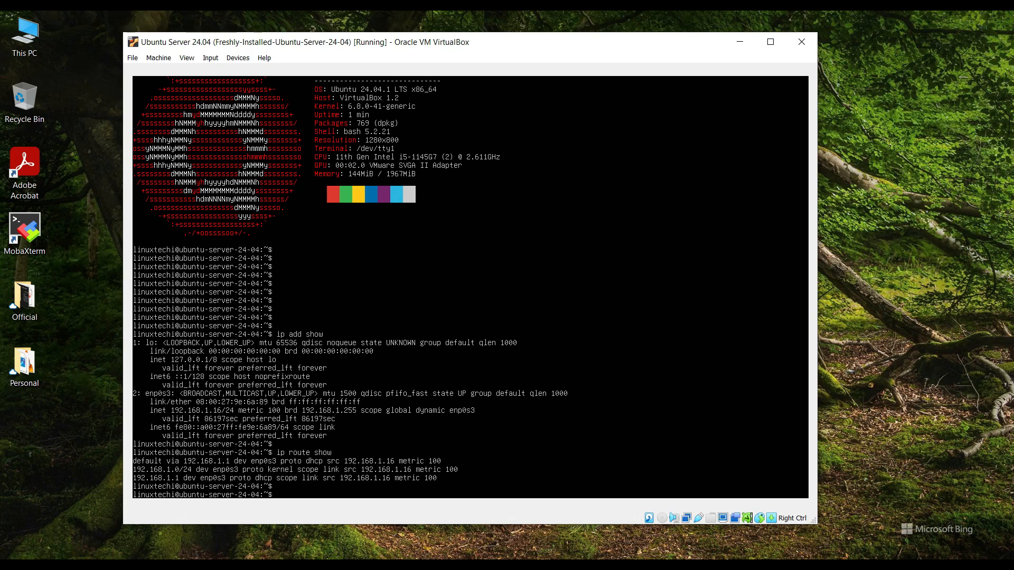
Change into /etc/netplan and list its contents to find 50-cloud-init.yaml
{"action": "type", "text": "cd /"}
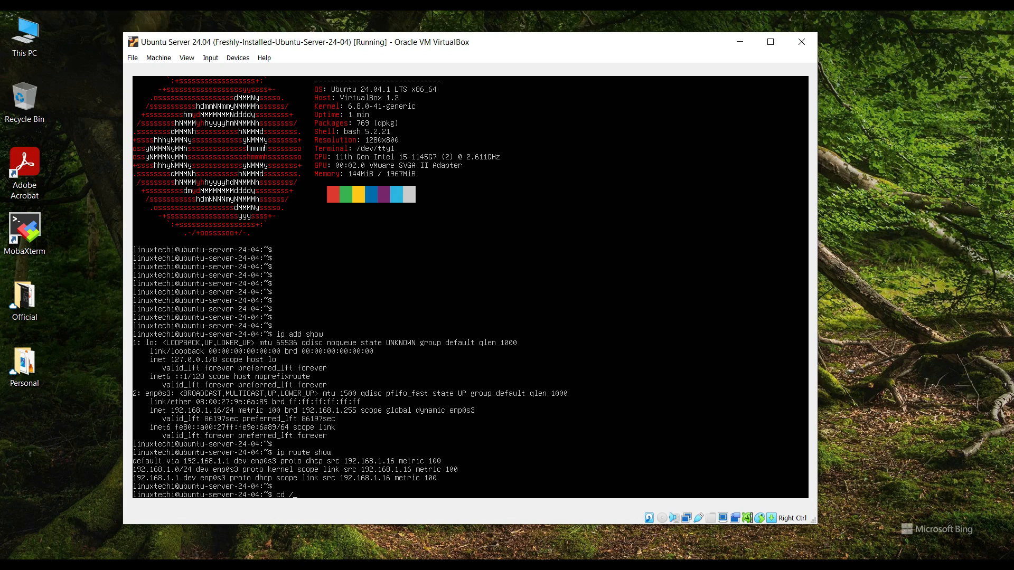
{"action": "type", "text": "etc/netplan/"}
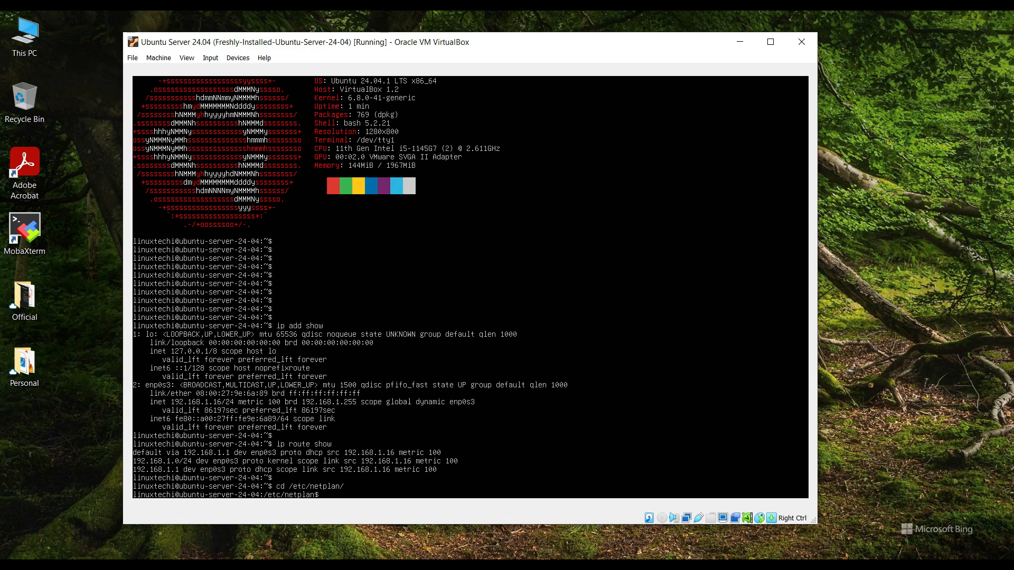
{"action": "type", "text": "ls"}
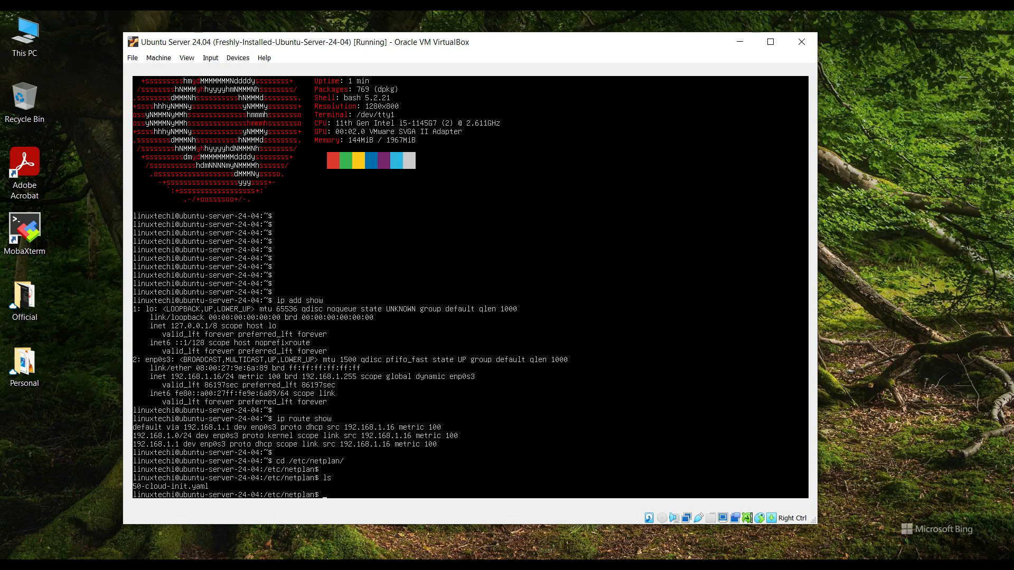
Copy 50-cloud-init.yaml to 50-cloud-init.yaml-backup with sudo and list the directory to confirm
{"action": "type", "text": "sudp"}
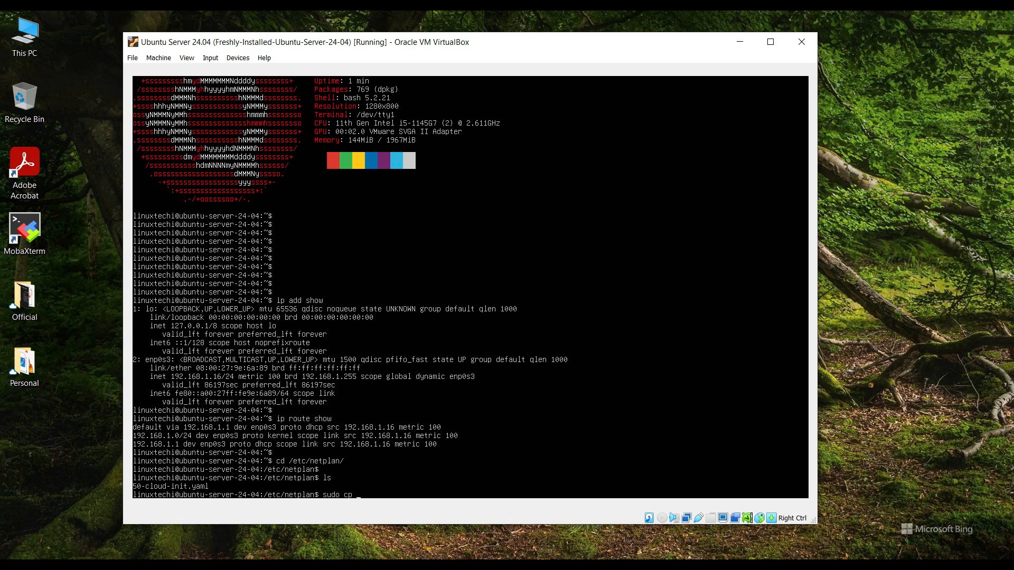
{"action": "type", "text": "50-cloud-init.yaml"}
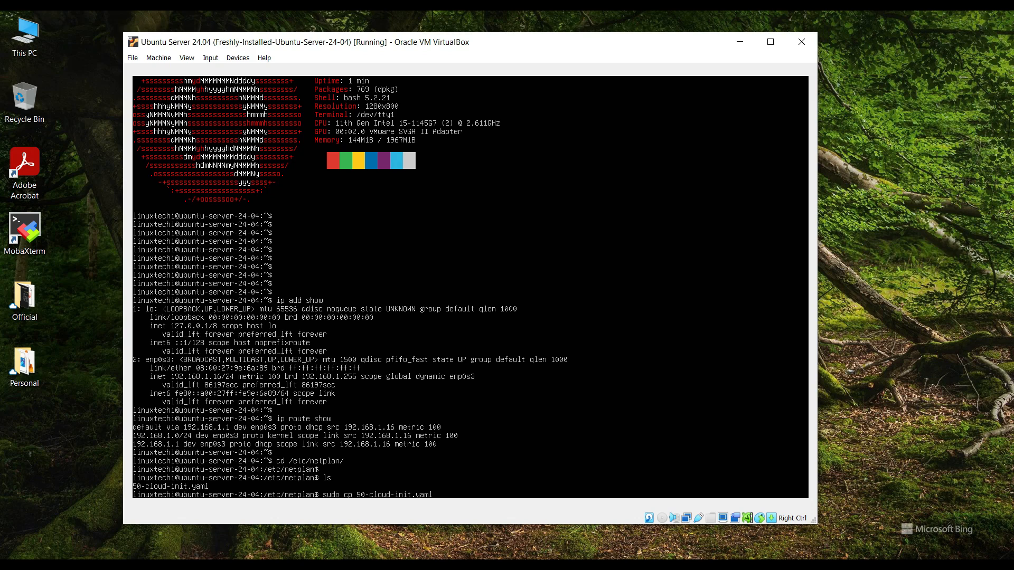
{"action": "type", "text": "50-cloud-init.yaml"}
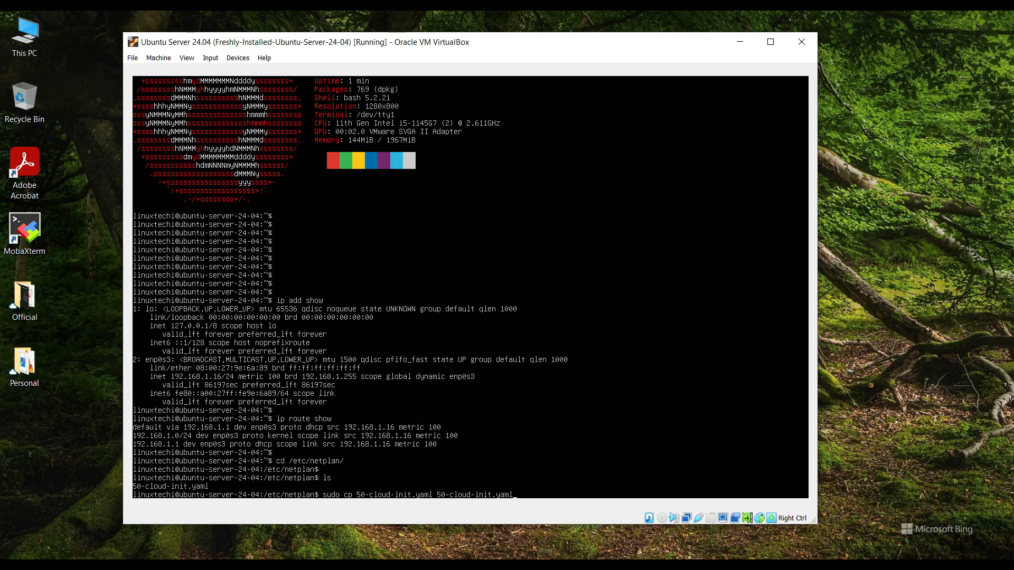
{"action": "type", "text": "bak"}
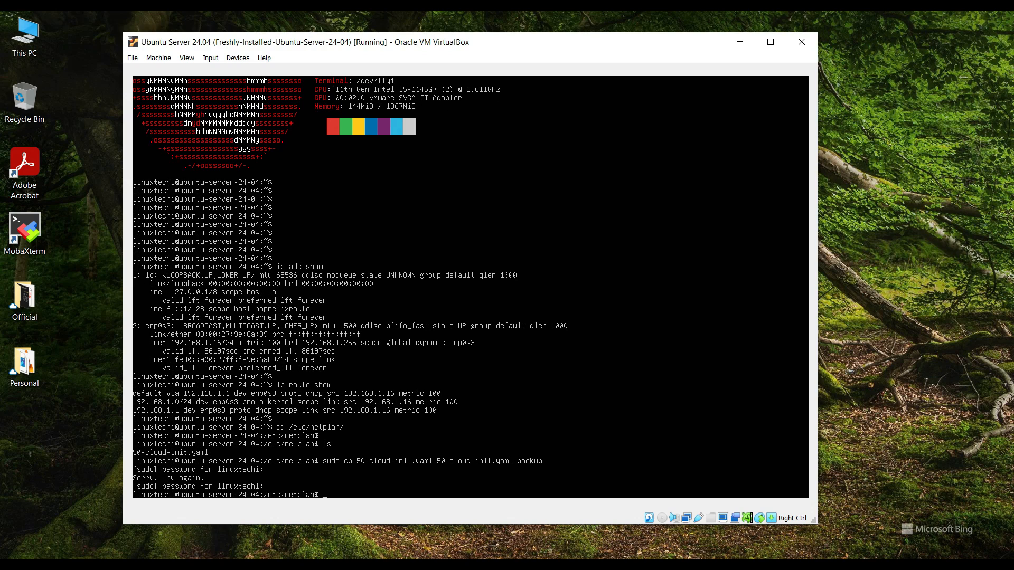
{"action": "type", "text": "ls"}
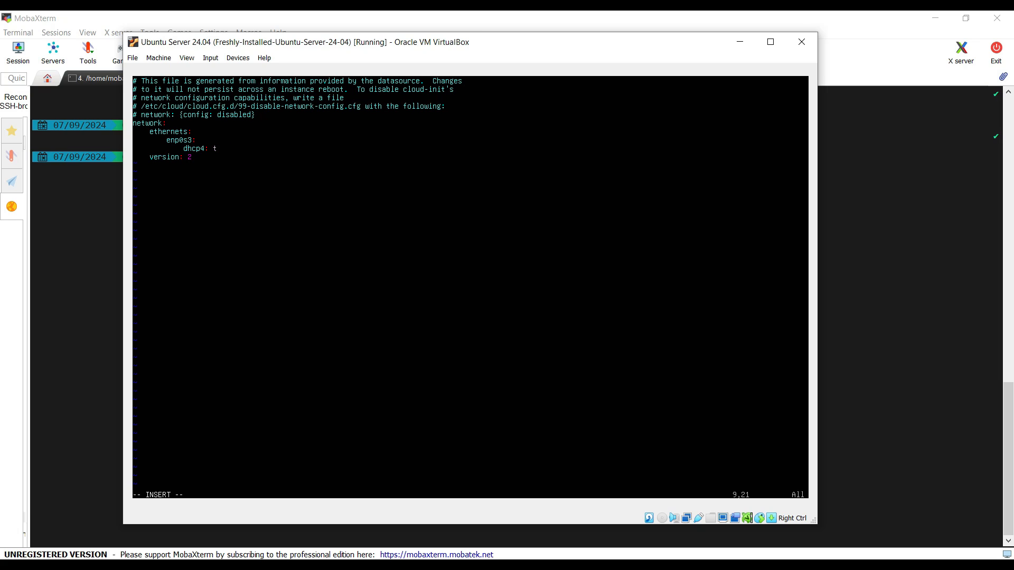
Change dhcp4 to false for enp0s3 and begin an addresses entry in 50-cloud-init.yaml
{"action": "type", "text": "alse"}
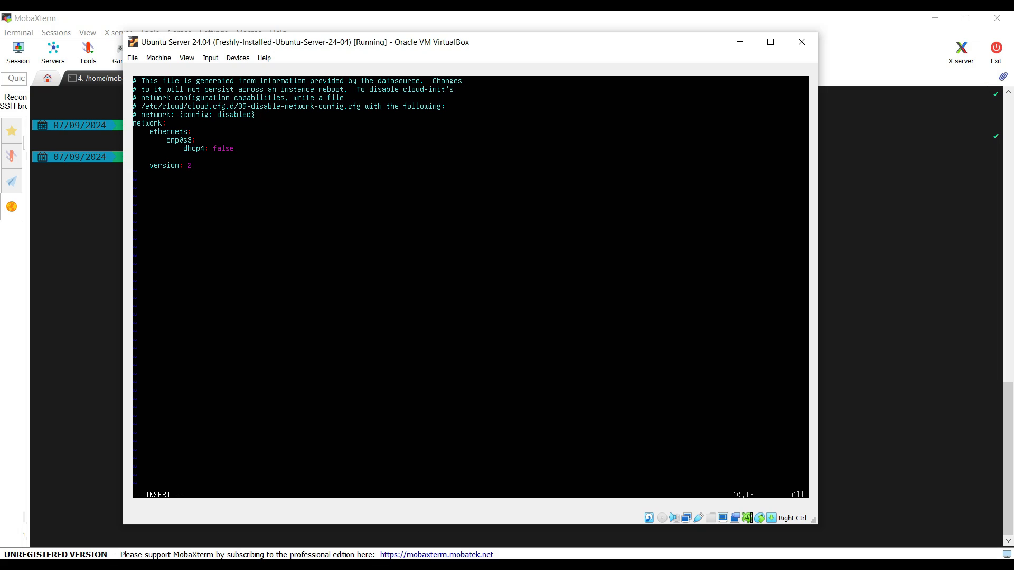
{"action": "type", "text": "add"}
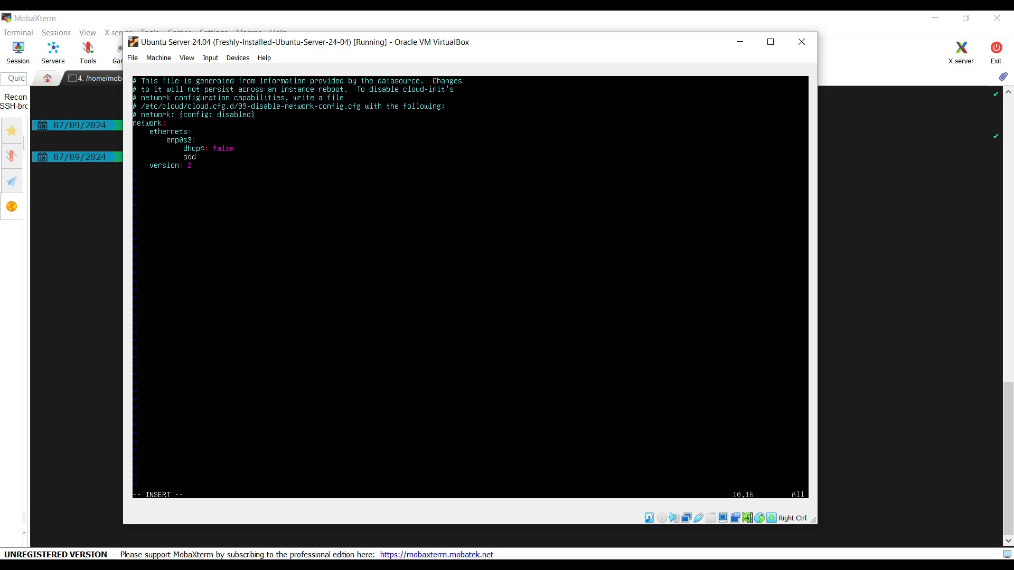
Add addresses: with - 192.168.1.56/24 under enp0s3
{"action": "type", "text": "resses:"}
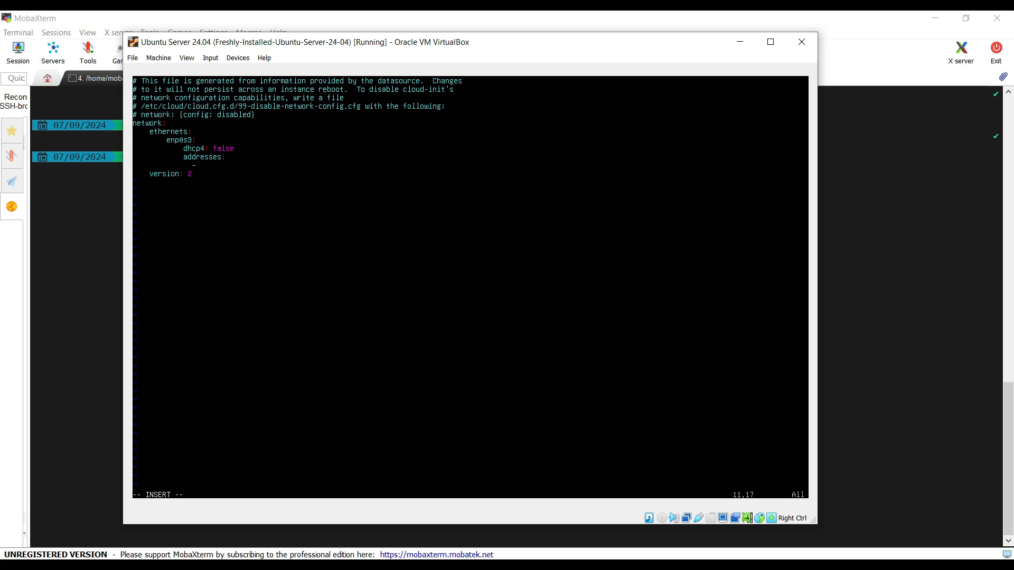
{"action": "type", "text": "192"}
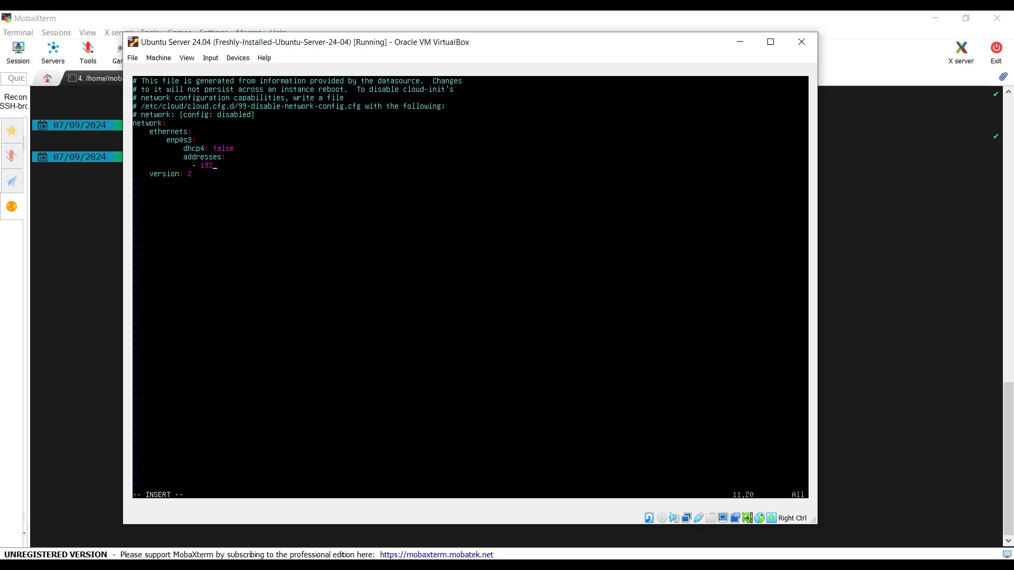
{"action": "type", "text": ".168."}
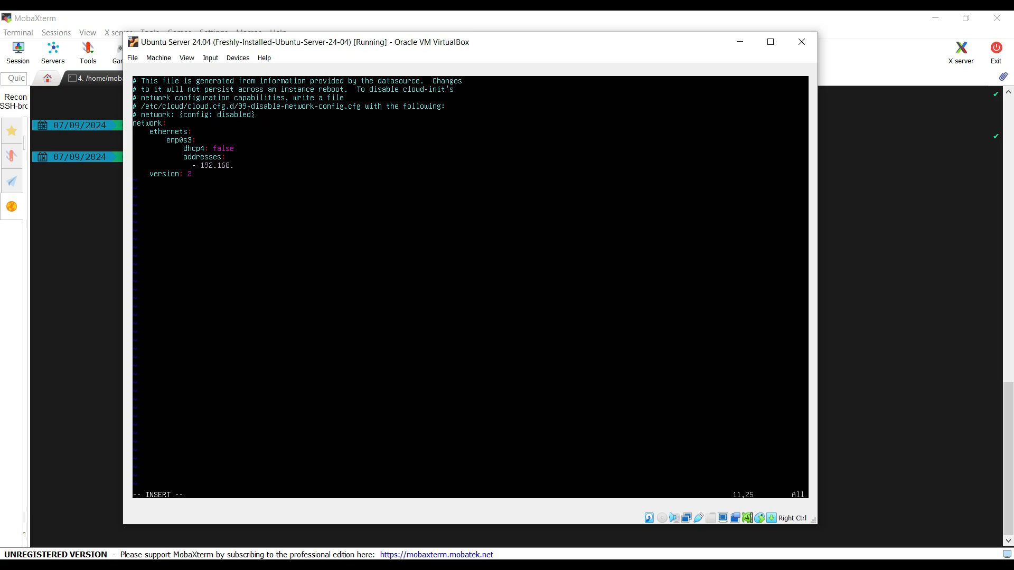
{"action": "type", "text": "1.56"}
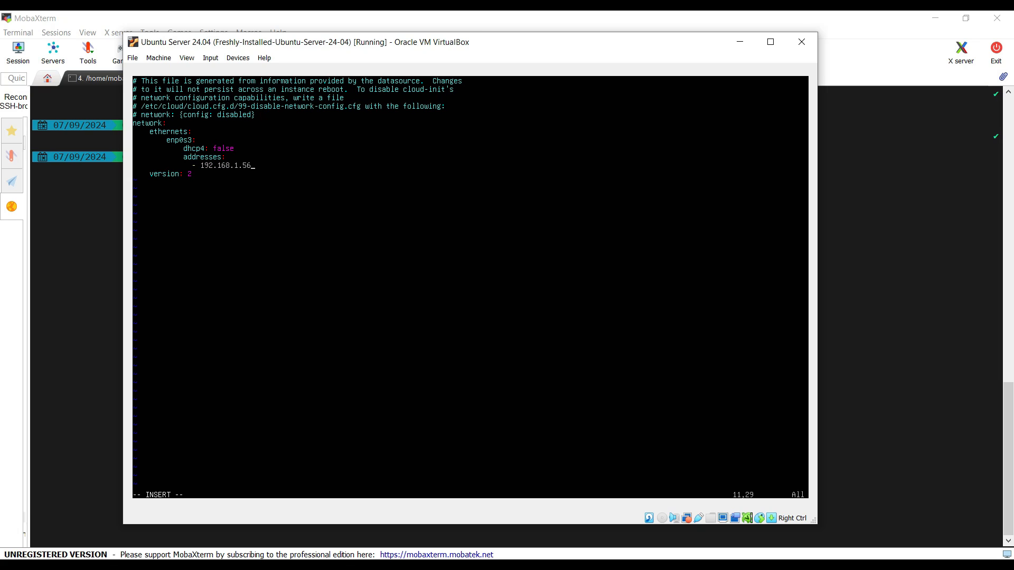
{"action": "type", "text": "/24"}
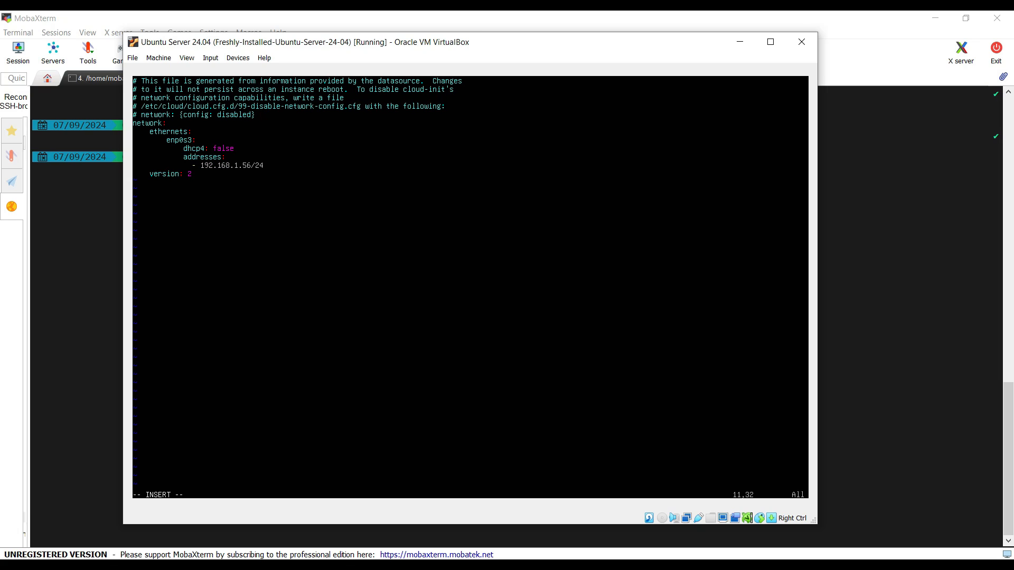
Add routes: with - to: default and via: 192.168.1.1 below the addresses entry
{"action": "type", "text": "route"}
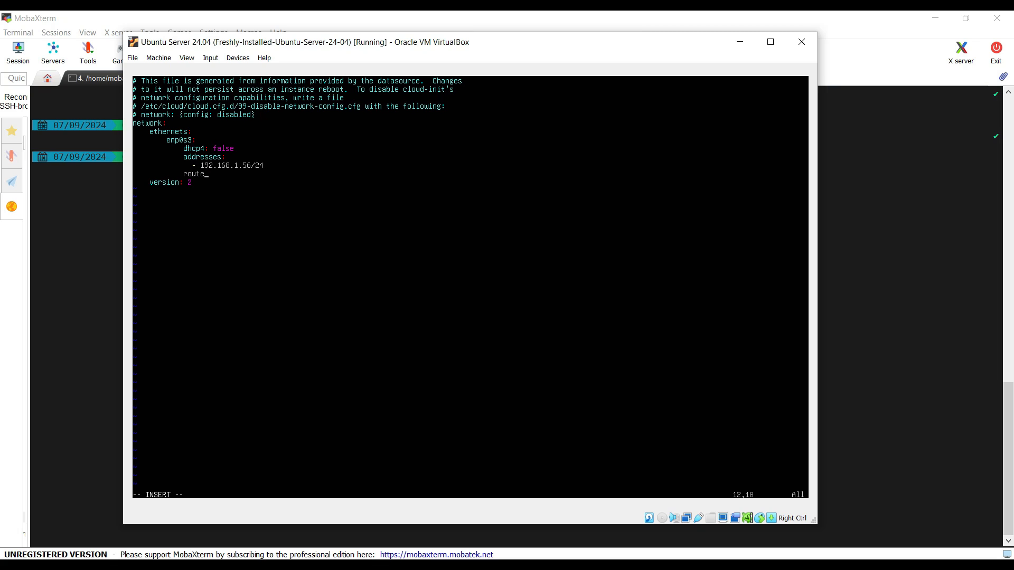
{"action": "type", "text": "s:"}
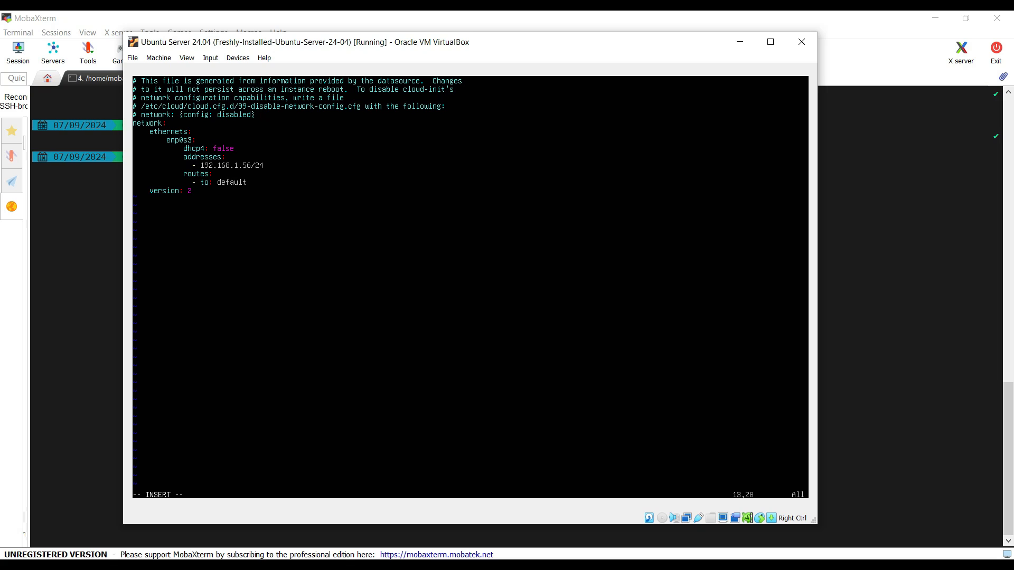
{"action": "key", "text": "Enter"}
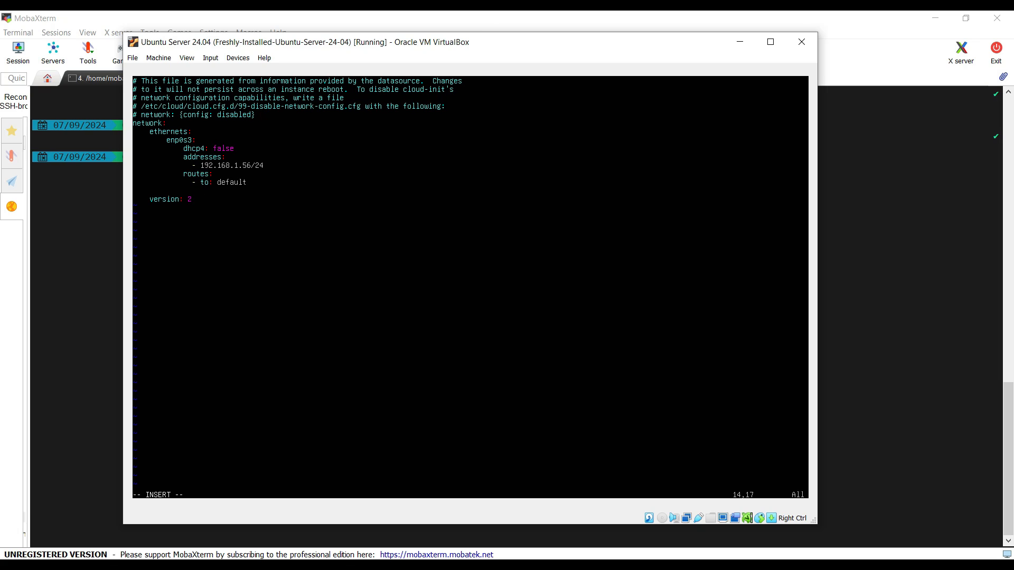
{"action": "type", "text": "via"}
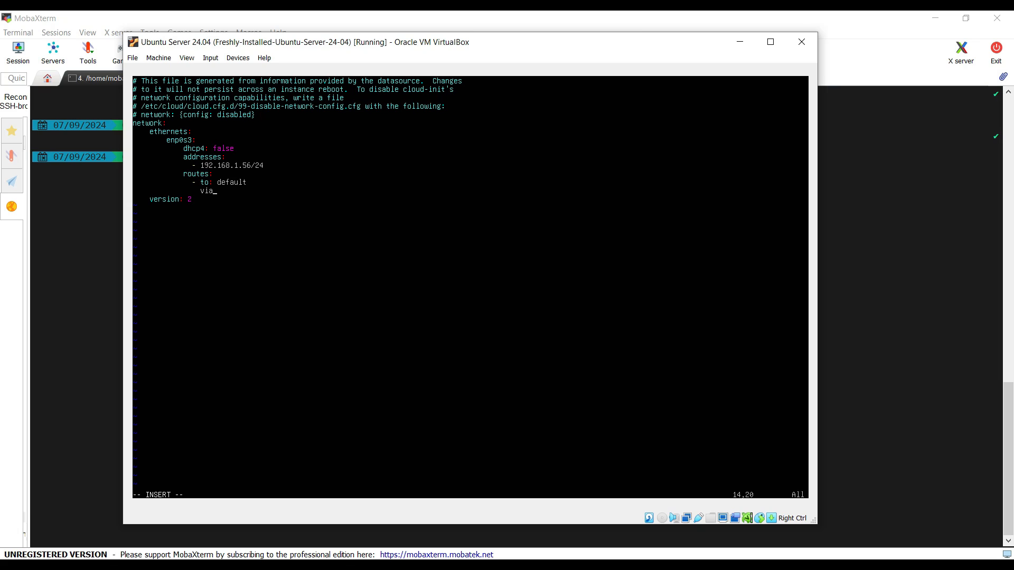
{"action": "type", "text": ":"}
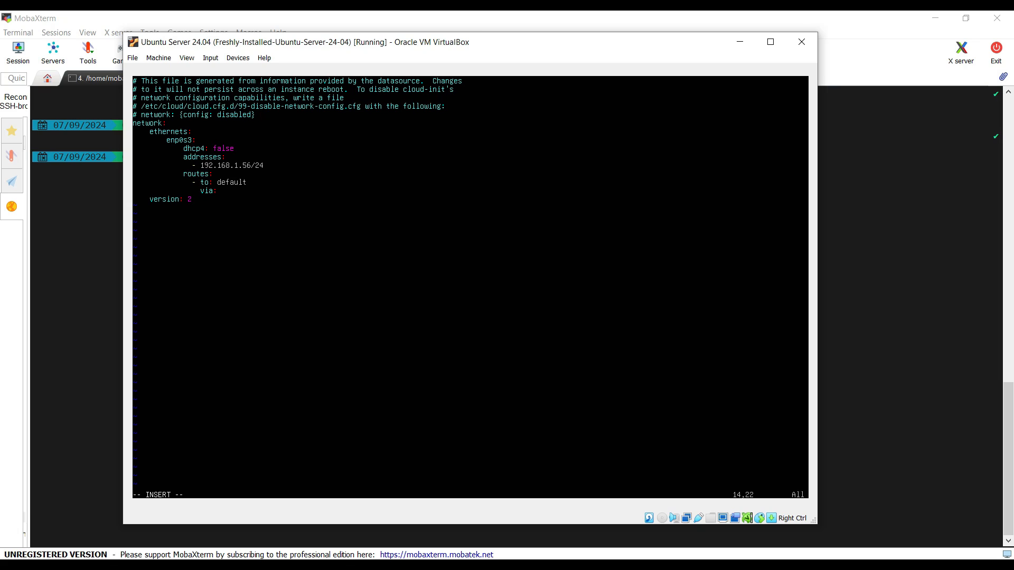
{"action": "type", "text": "192.168.1.1"}
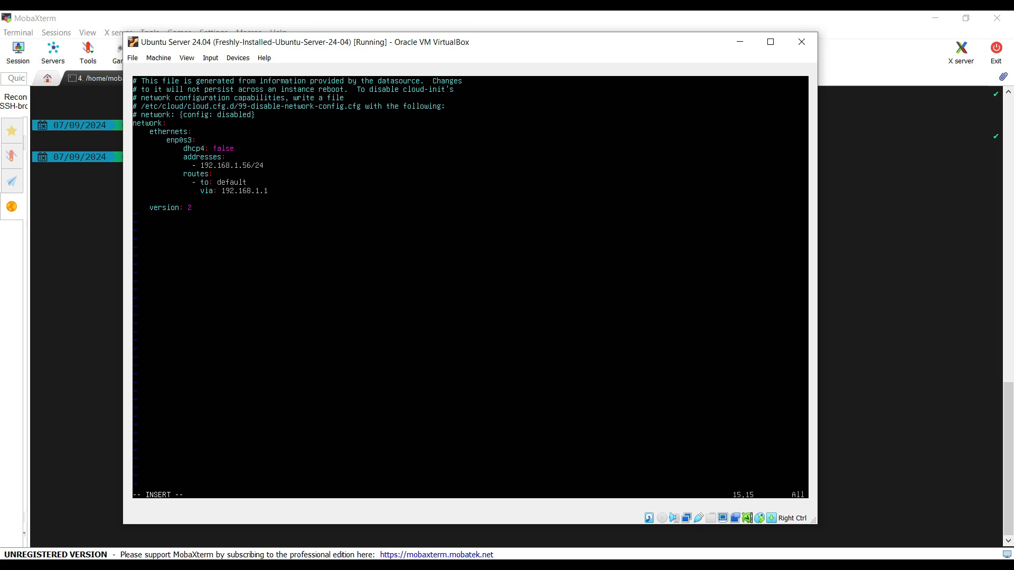
Add nameservers with addresses: [8.8.8.8, 4.2.2.2] under enp0s3
{"action": "type", "text": "nameservers:"}
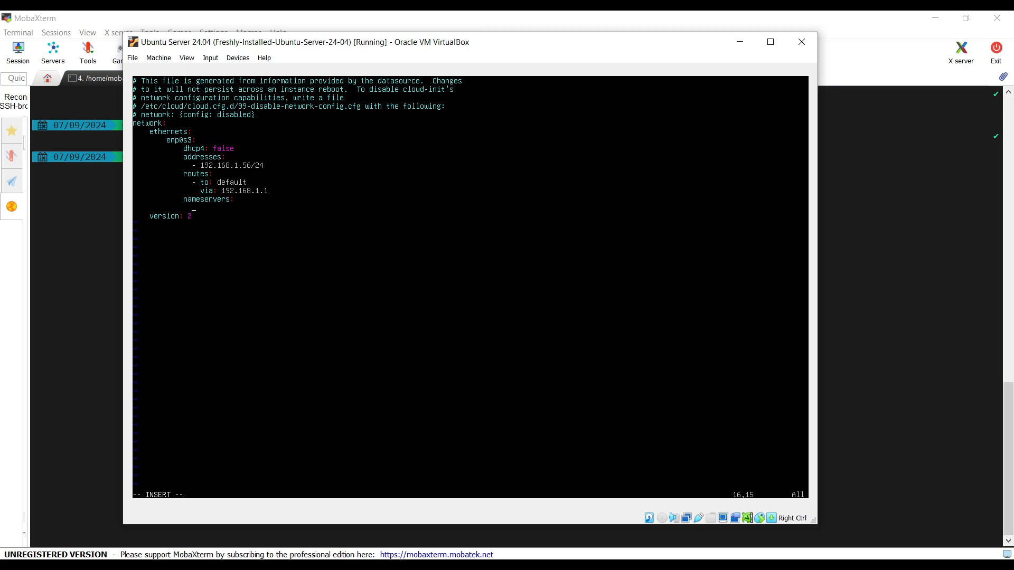
{"action": "type", "text": "address"}
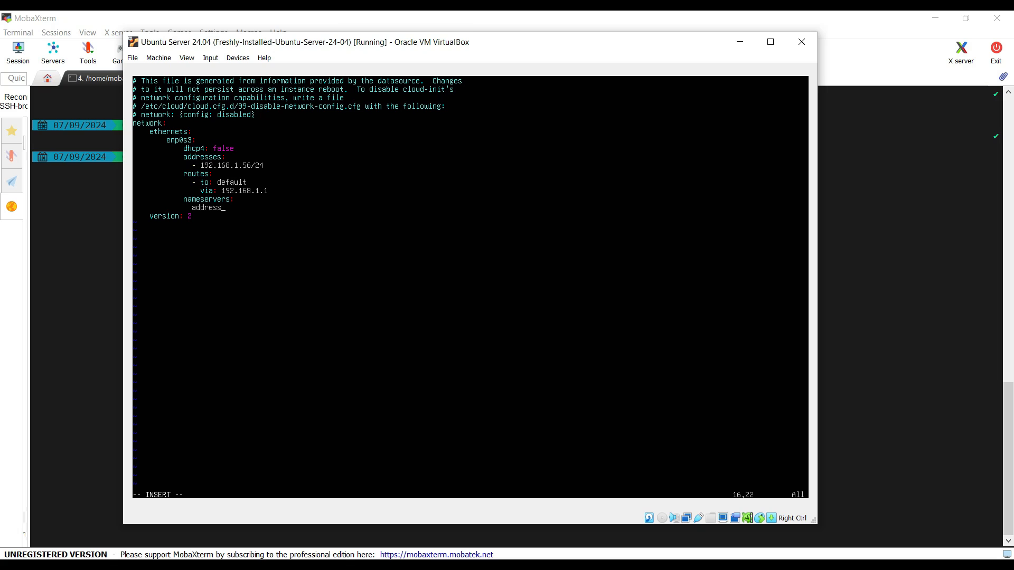
{"action": "type", "text": "es: ["}
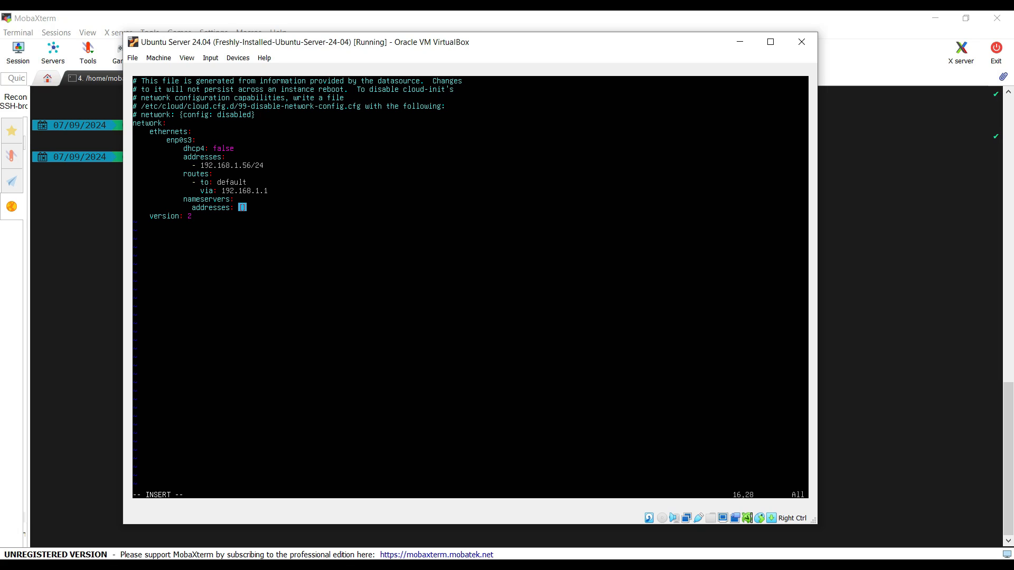
{"action": "type", "text": "."}
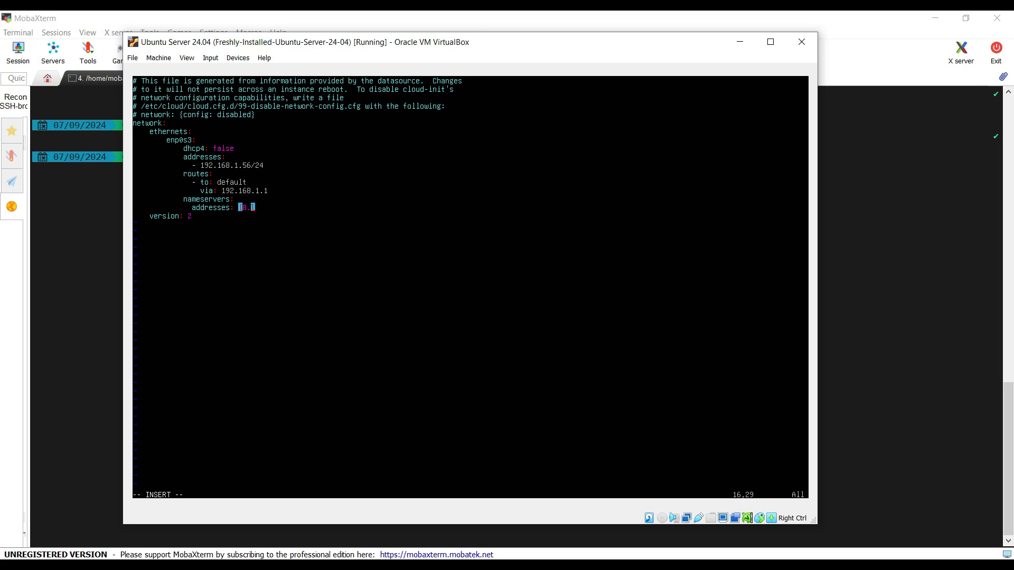
{"action": "type", "text": "8.8.8,"}
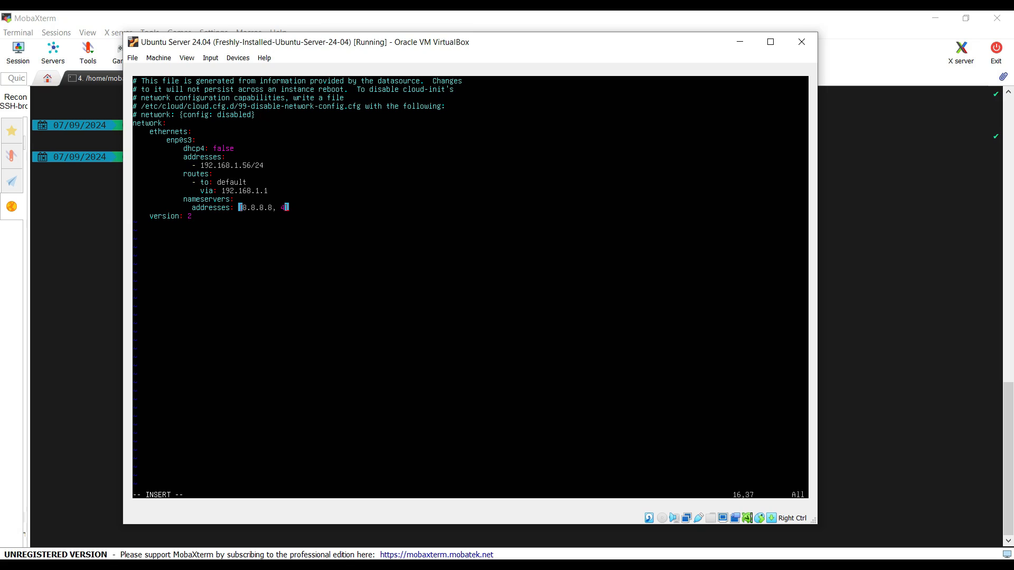
{"action": "type", "text": "4.2.2.2"}
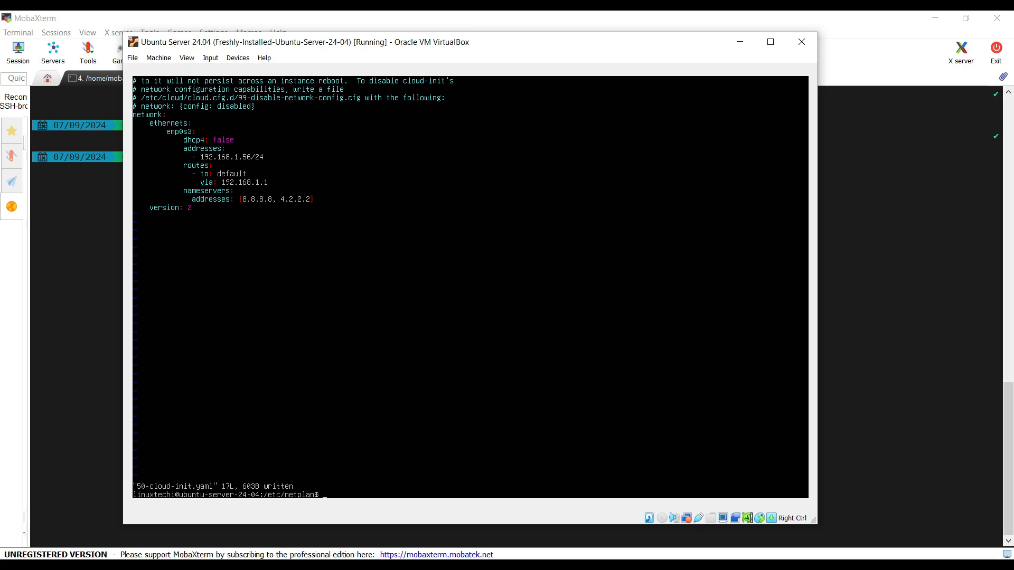
Run sudo netplan apply to activate the new static network configuration
{"action": "type", "text": "sudo"}
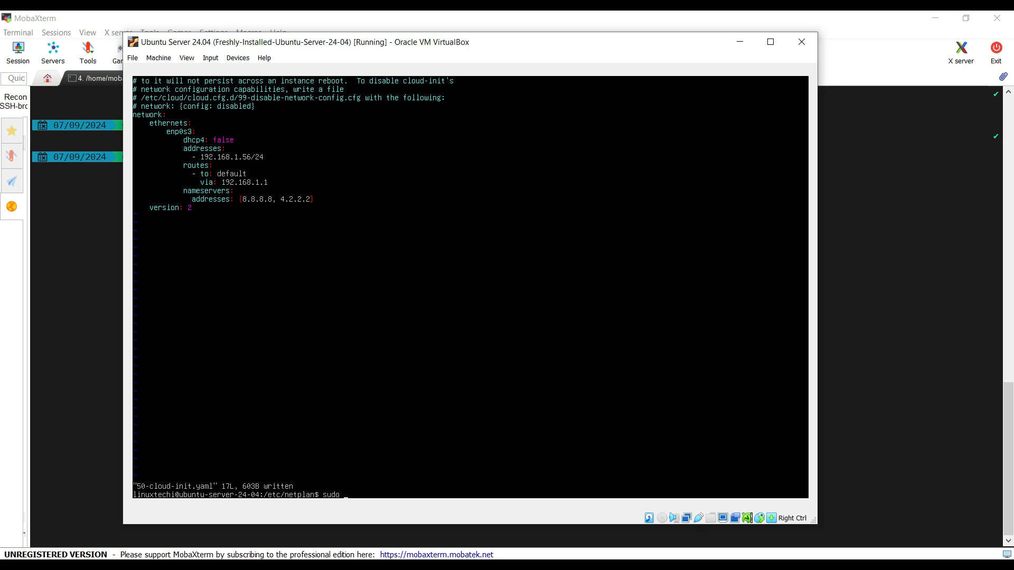
{"action": "type", "text": "netplan"}
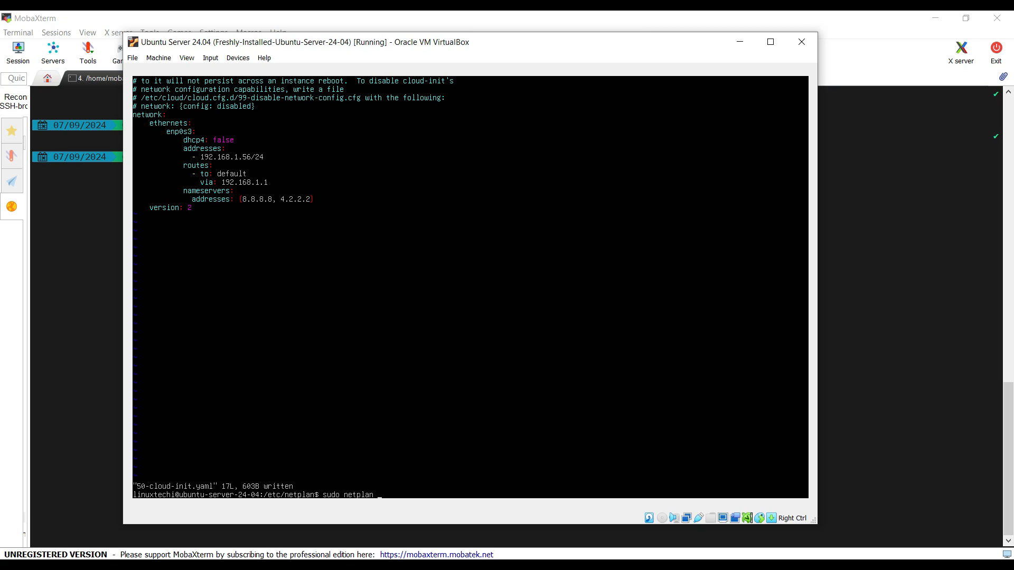
{"action": "type", "text": "apply"}
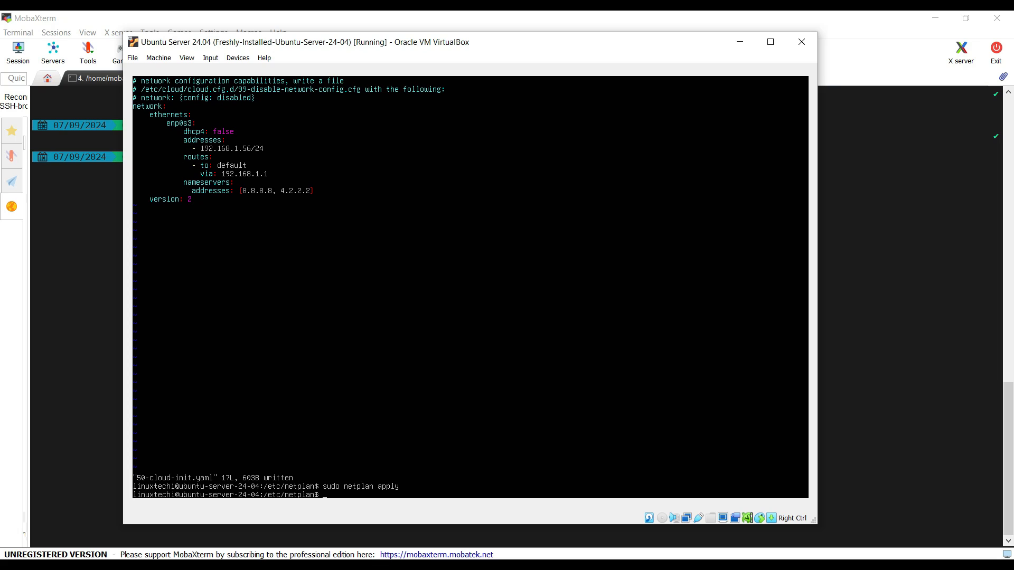
{"action": "key", "text": "Return"}
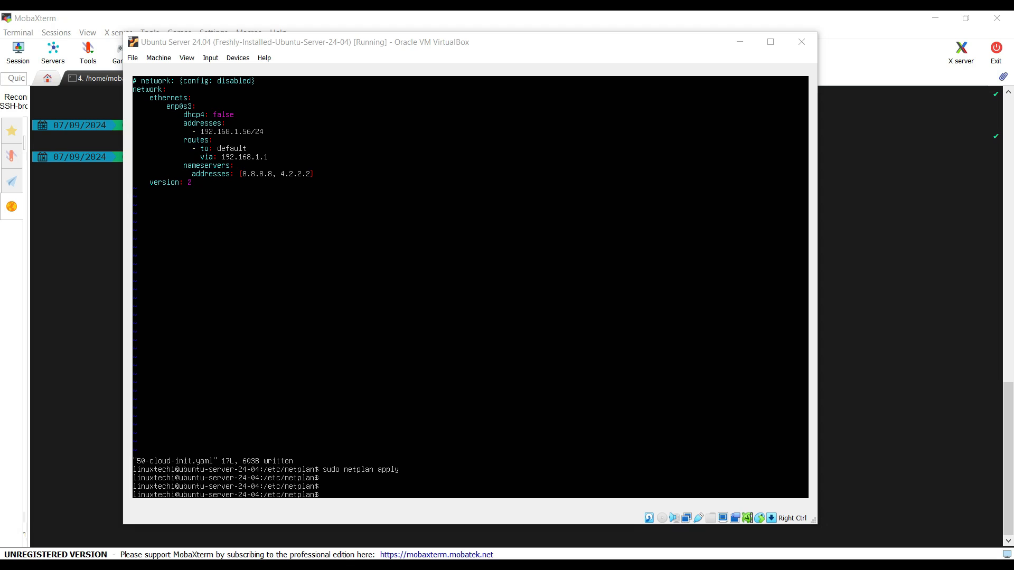
Verify enp0s3 shows 192.168.1.56/24 and the routing table lists default via 192.168.1.1
{"action": "type", "text": "ip add show"}
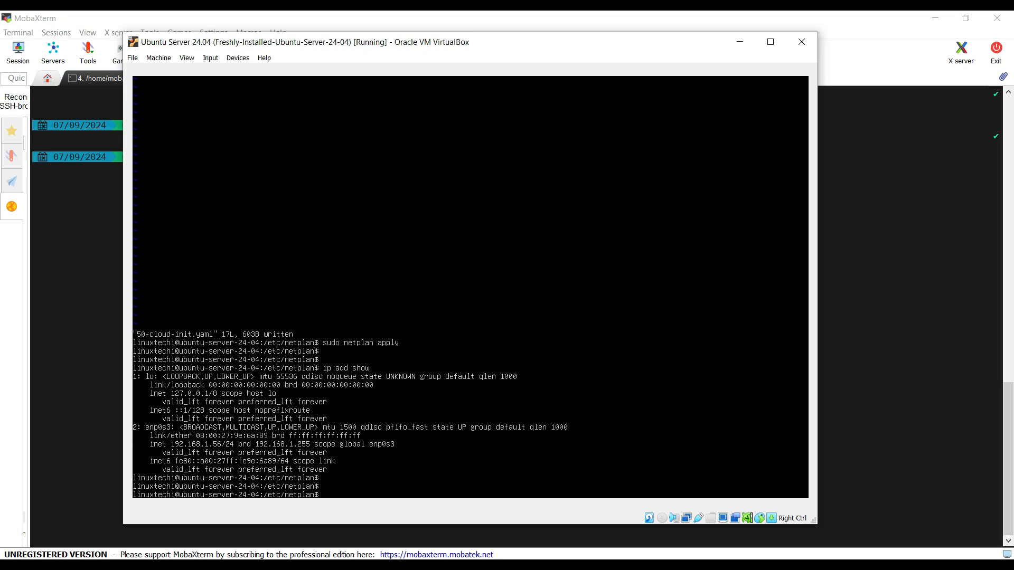
{"action": "type", "text": "ip"}
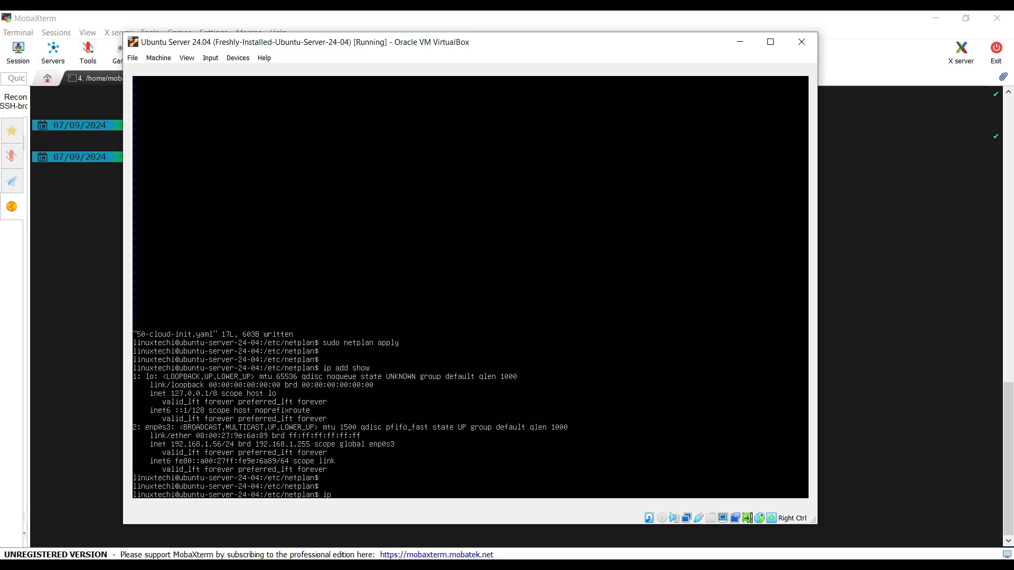
{"action": "type", "text": "route show"}
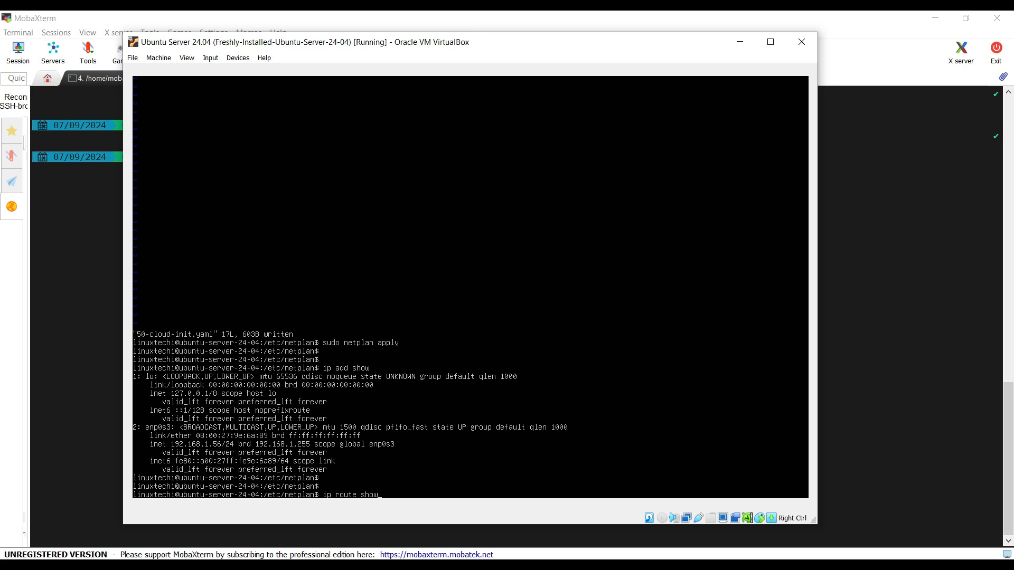
{"action": "key", "text": "Return"}
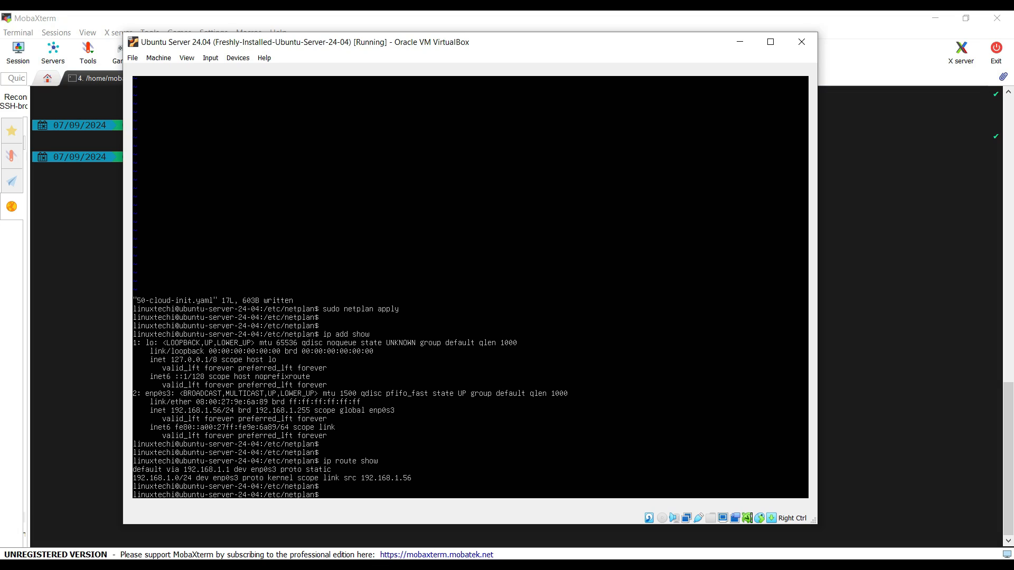
{"action": "type", "text": "ping"}
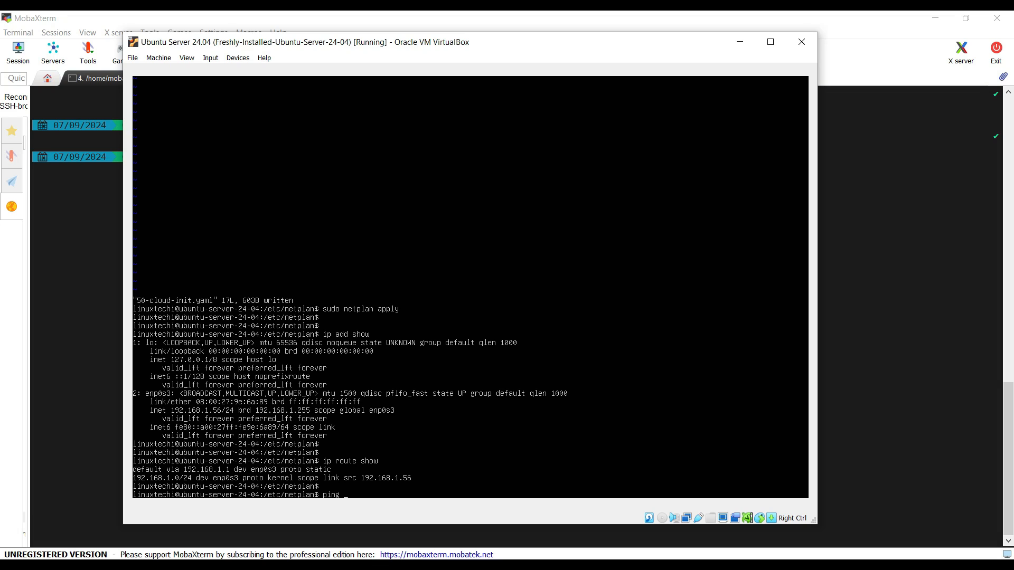
Ping gateway 192.168.1.1 and stop it, confirming 0% packet loss
{"action": "type", "text": "192."}
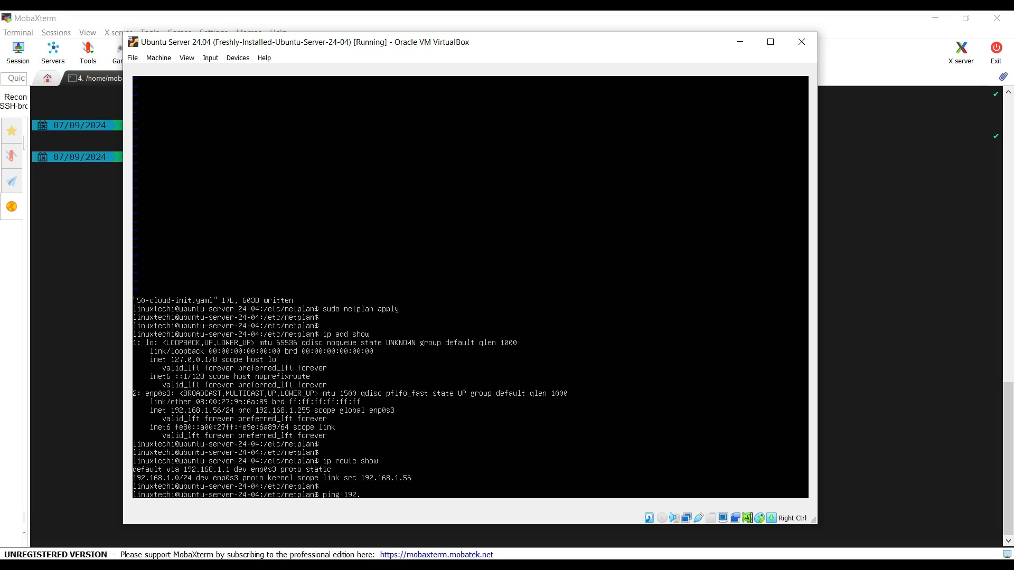
{"action": "type", "text": "168.1"}
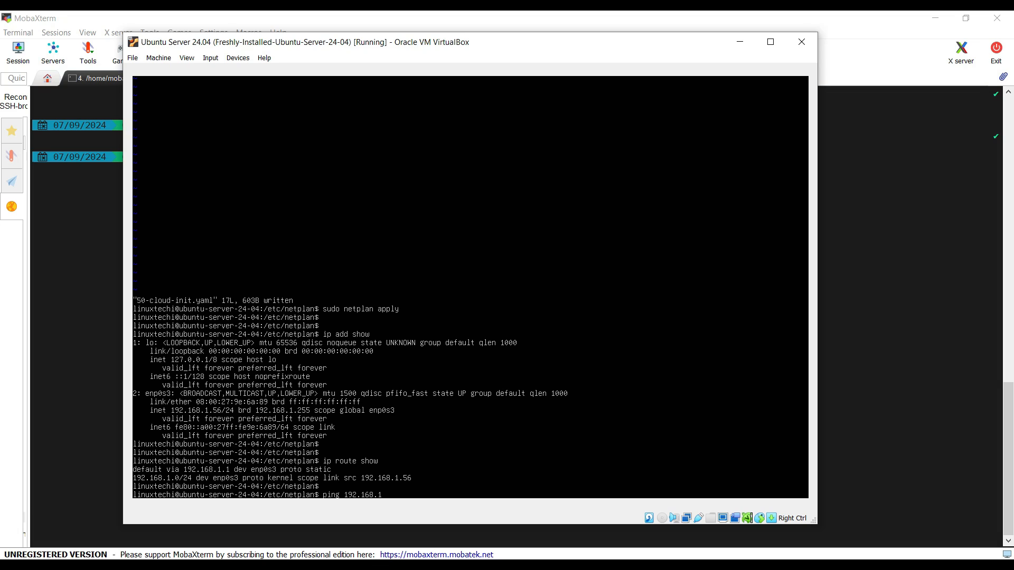
{"action": "key", "text": "Return"}
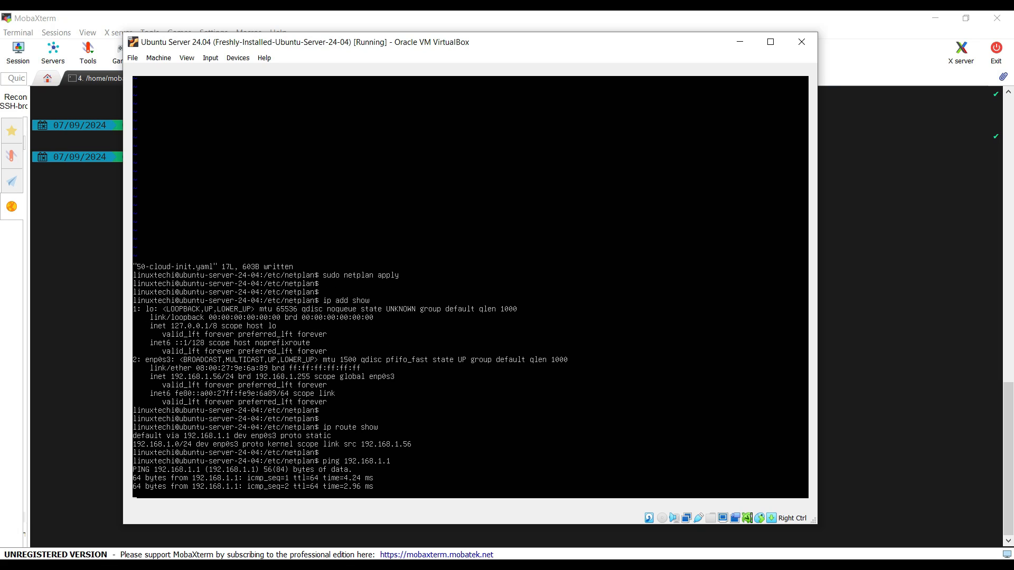
{"action": "key", "text": "Ctrl+c"}
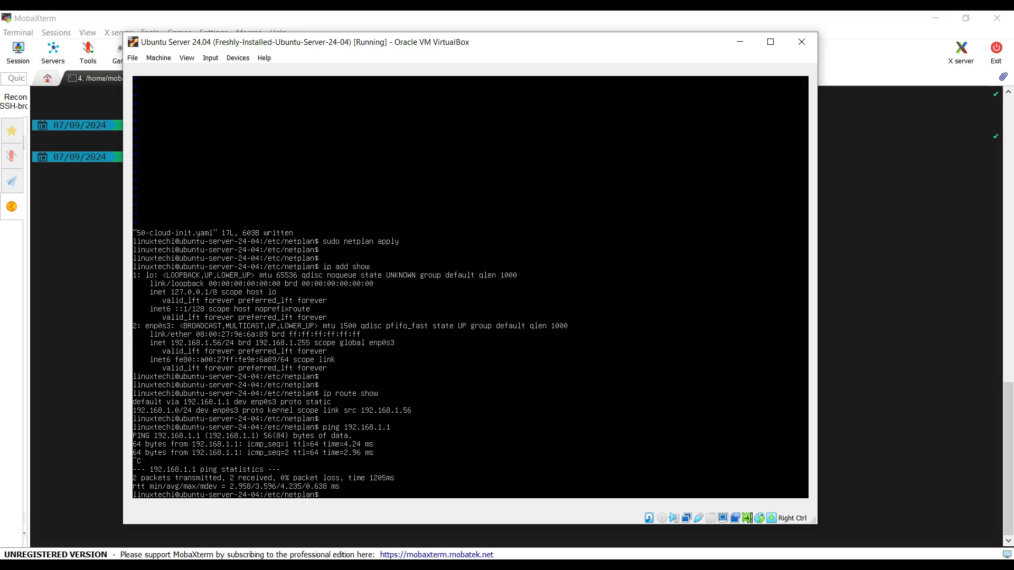
Ping google.com to confirm internet access with replies
{"action": "type", "text": "ping"}
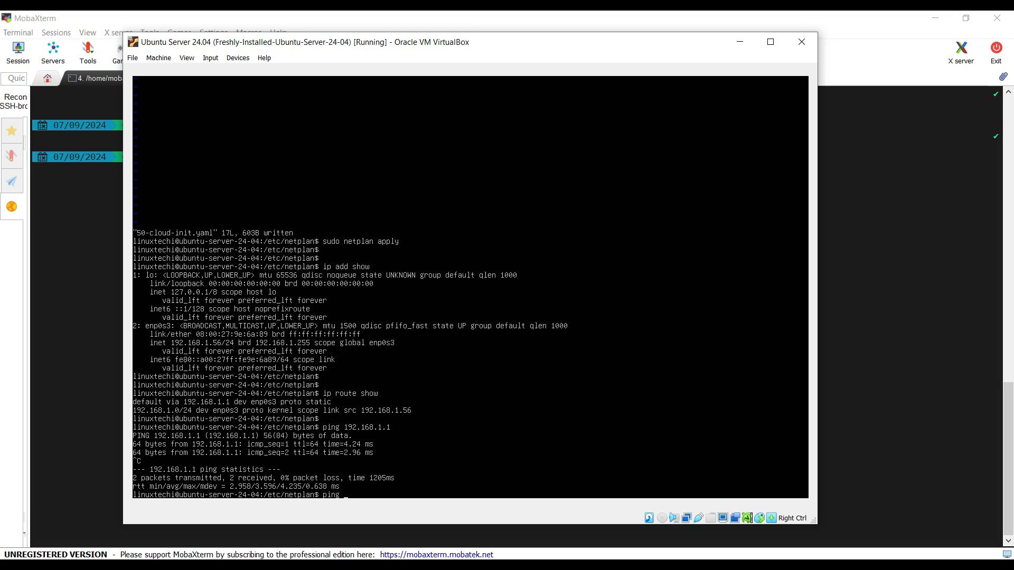
{"action": "type", "text": "google.com"}
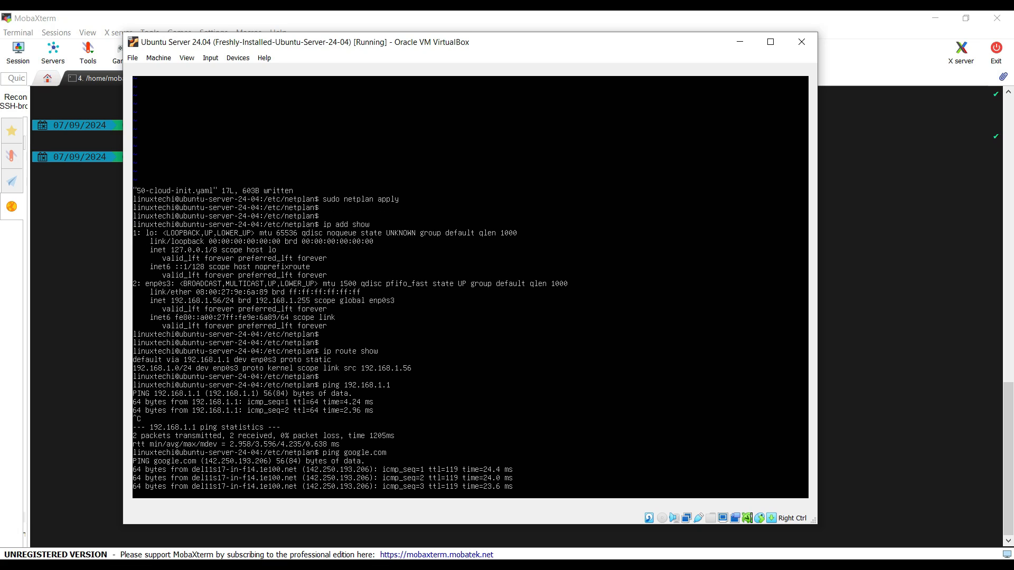
{"action": "key", "text": "ctrl+c"}
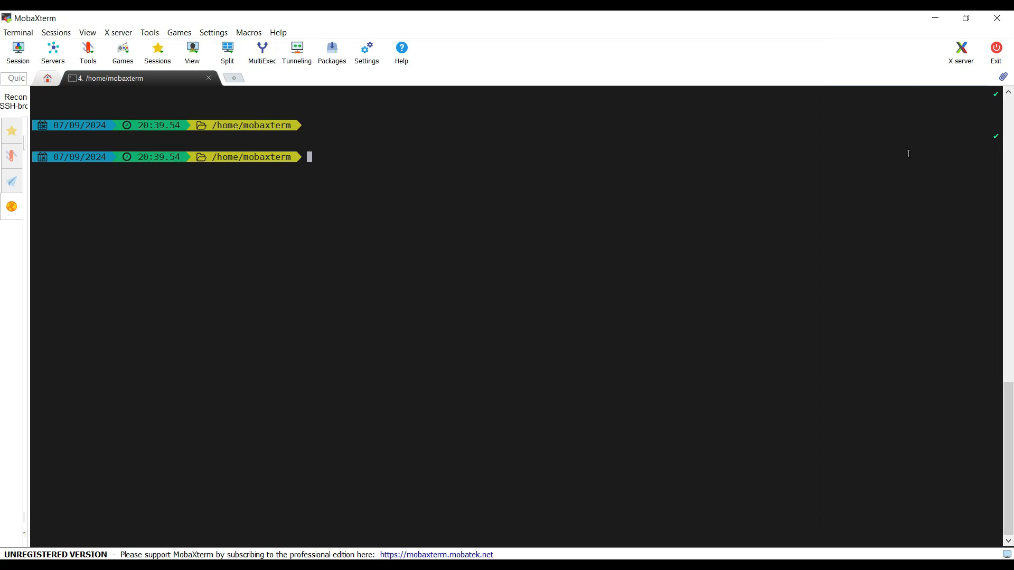
{"action": "type", "text": "ssh"}
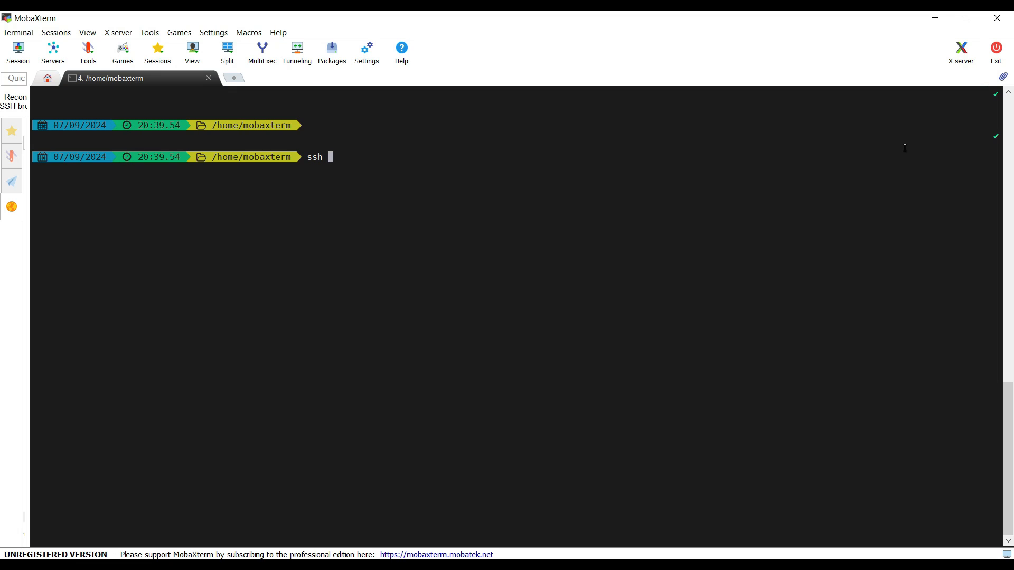
{"action": "type", "text": "linuxtechi"}
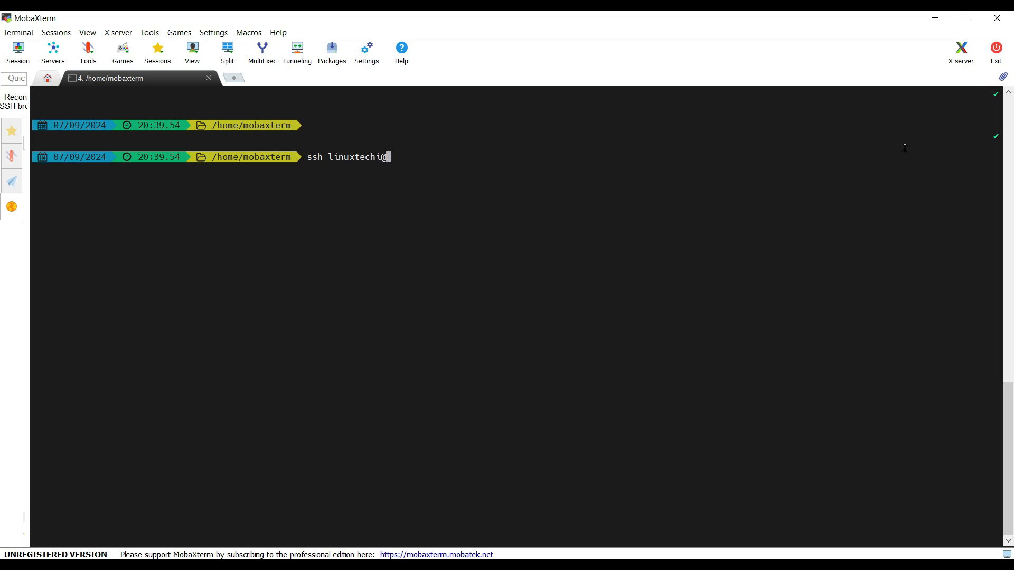
{"action": "type", "text": "@192.1"}
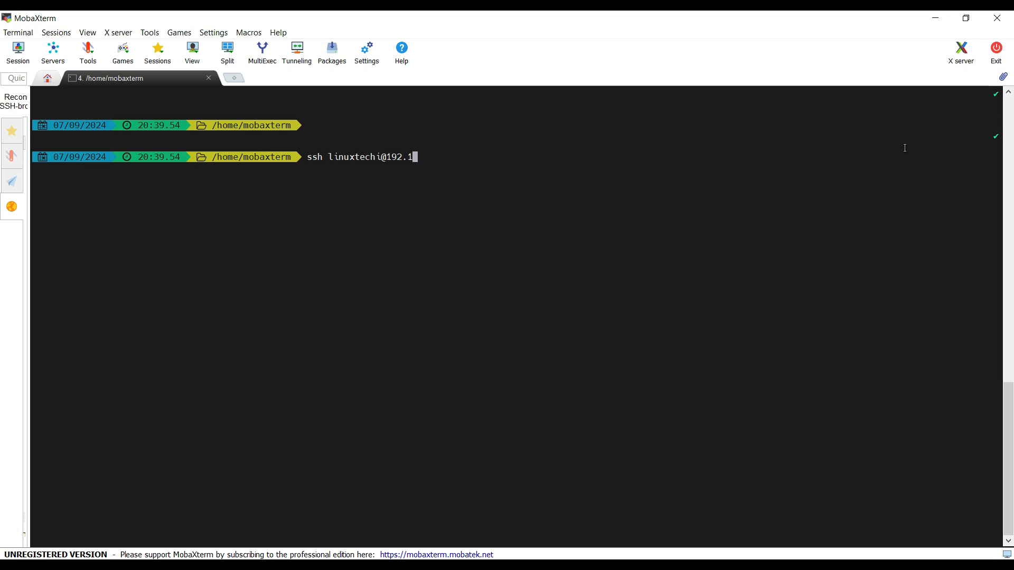
{"action": "type", "text": "68.1.56"}
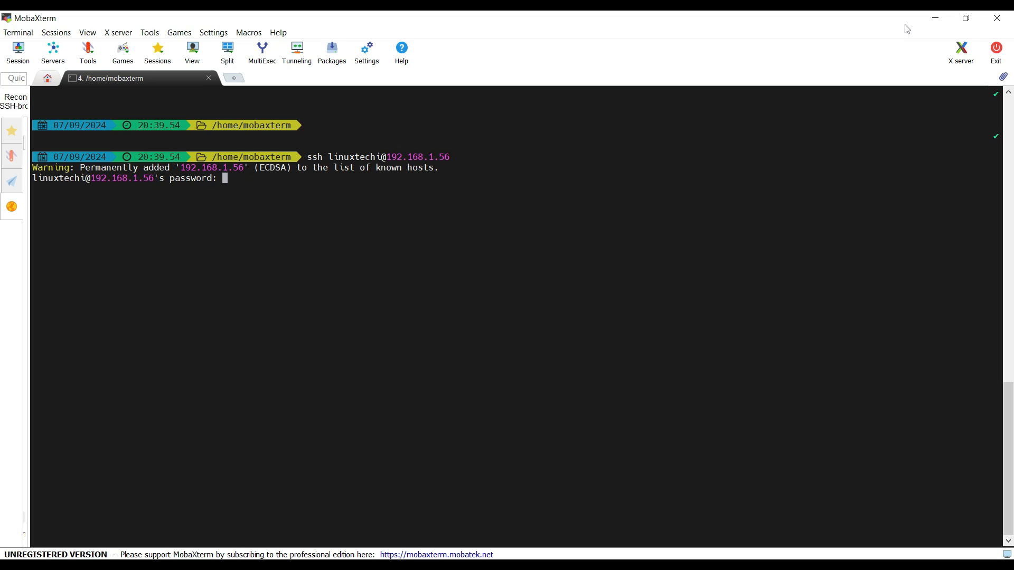
{"action": "key", "text": "Enter"}
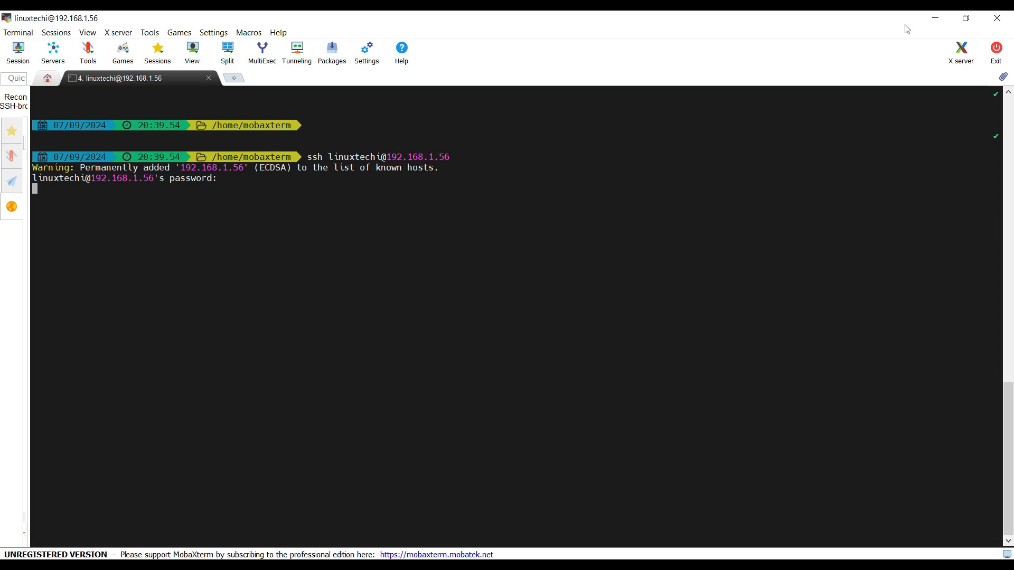